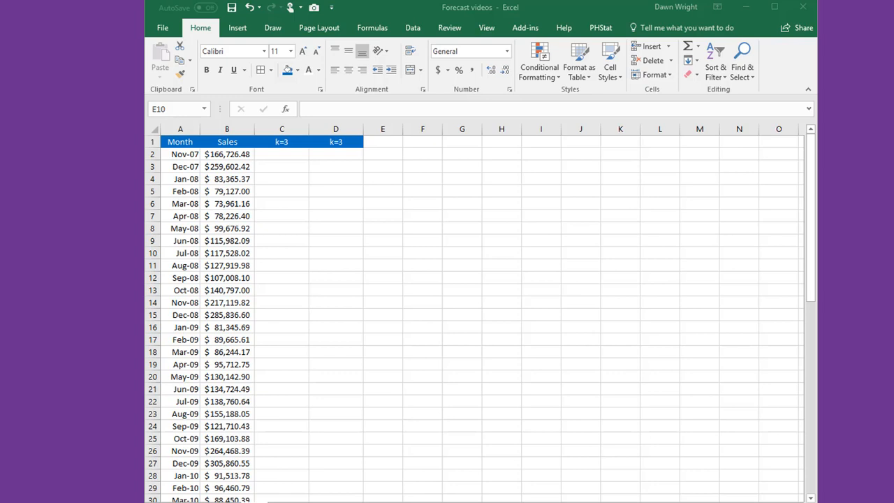
mouse_move(307, 236)
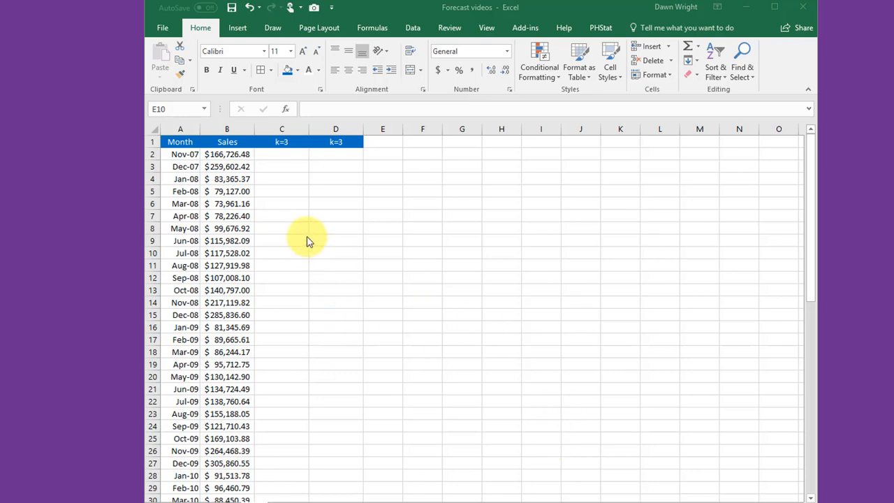
mouse_move(313, 232)
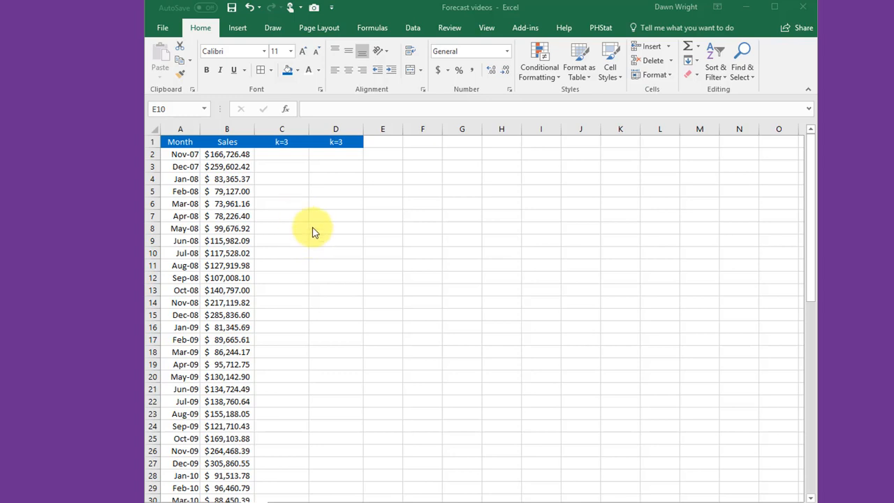
mouse_move(304, 212)
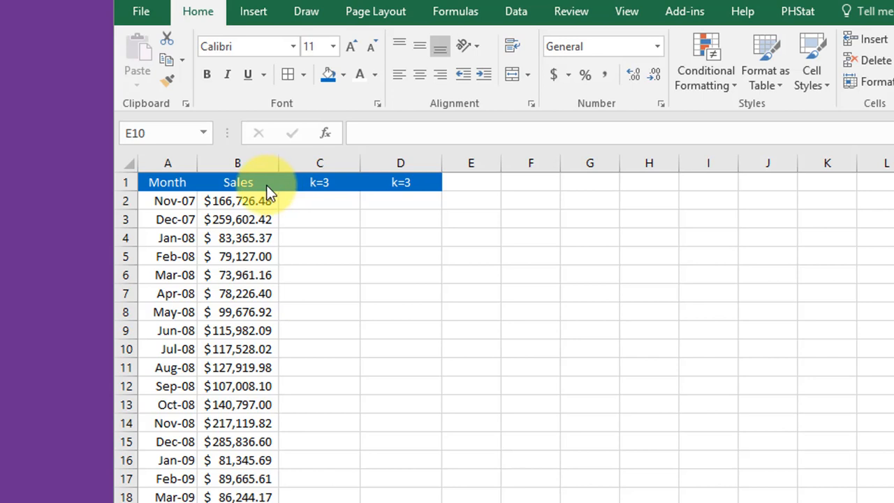
mouse_move(258, 243)
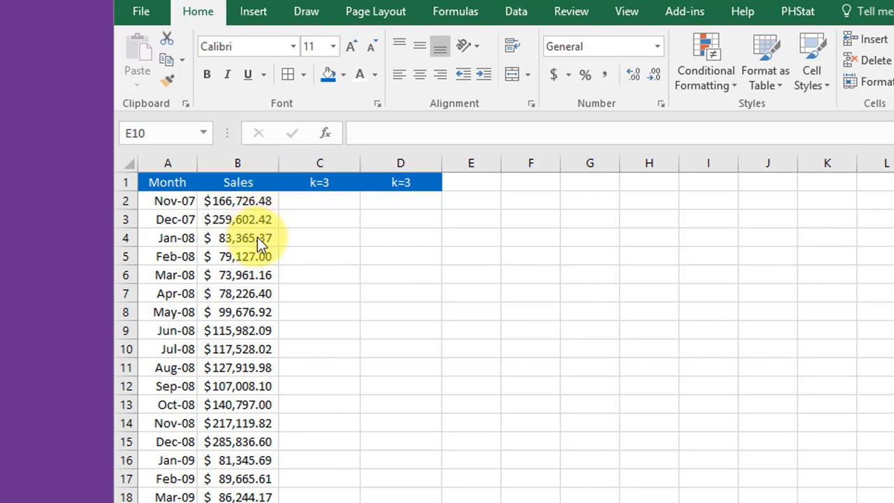
mouse_move(268, 260)
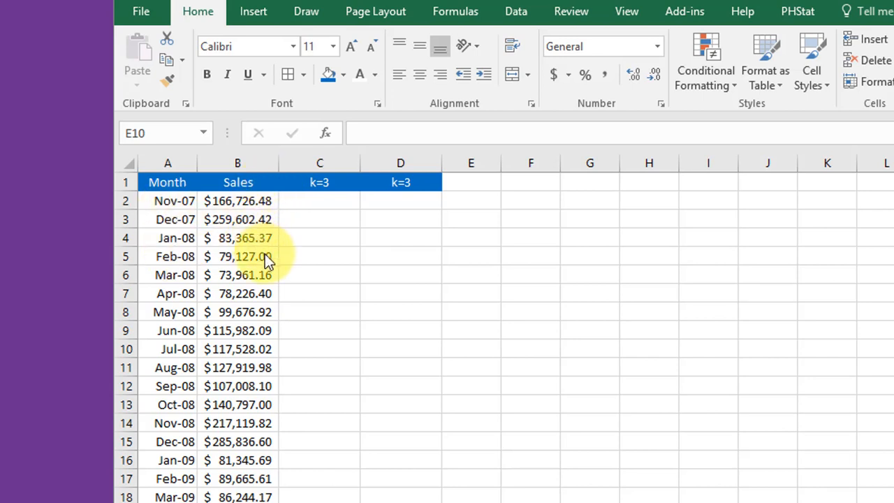
mouse_move(293, 264)
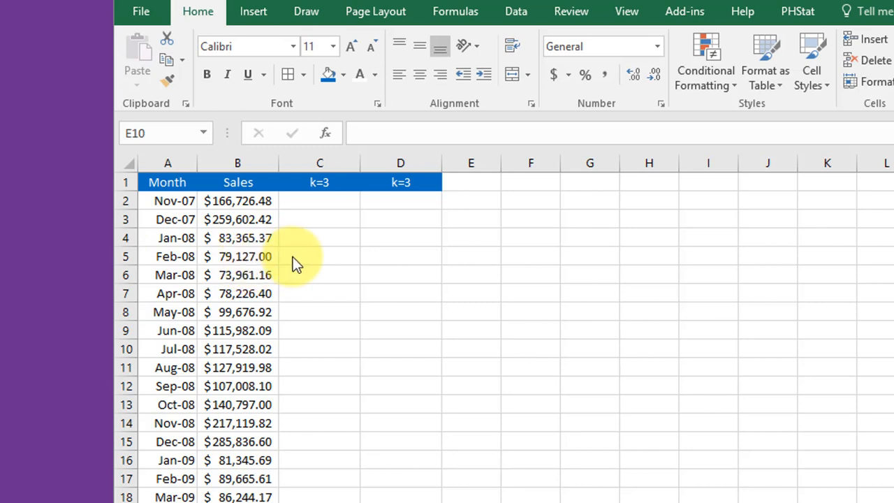
- Enter =AVERAGE(B2:B4) in C5, giving the first 3-period forecast of about $169,898
left_click(319, 256)
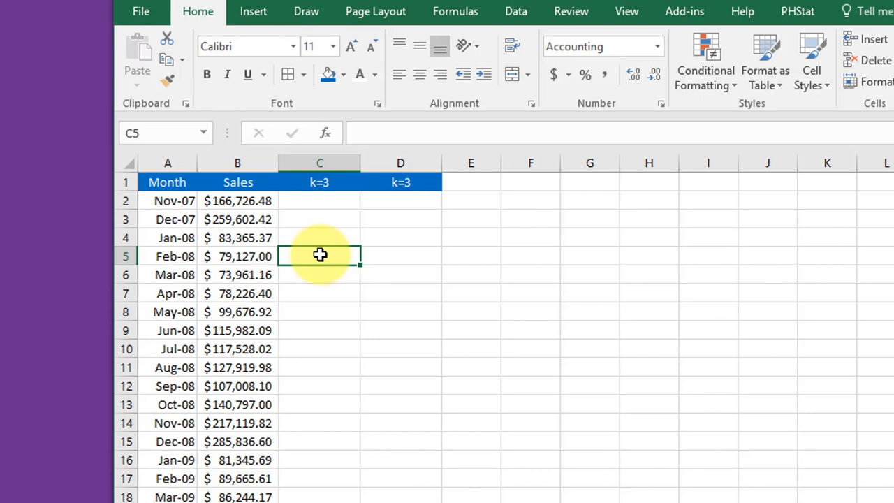
type("=a")
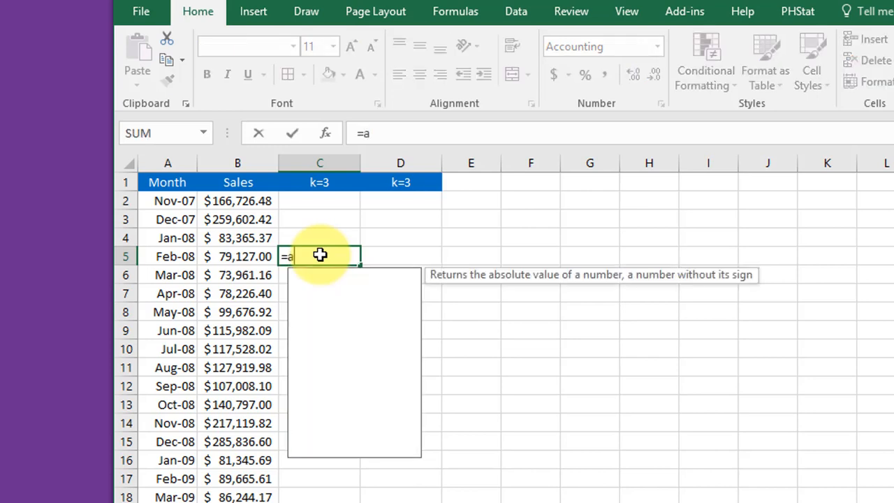
type("VERAGE(")
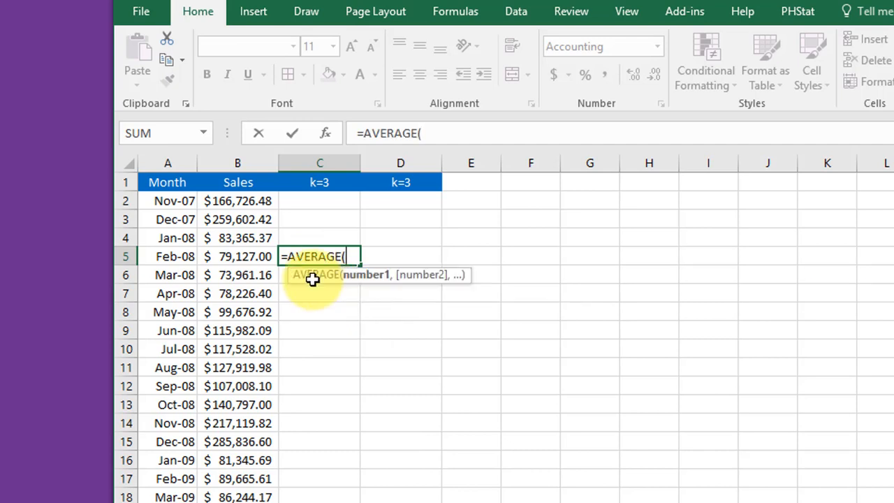
left_click_drag(237, 201, 238, 237)
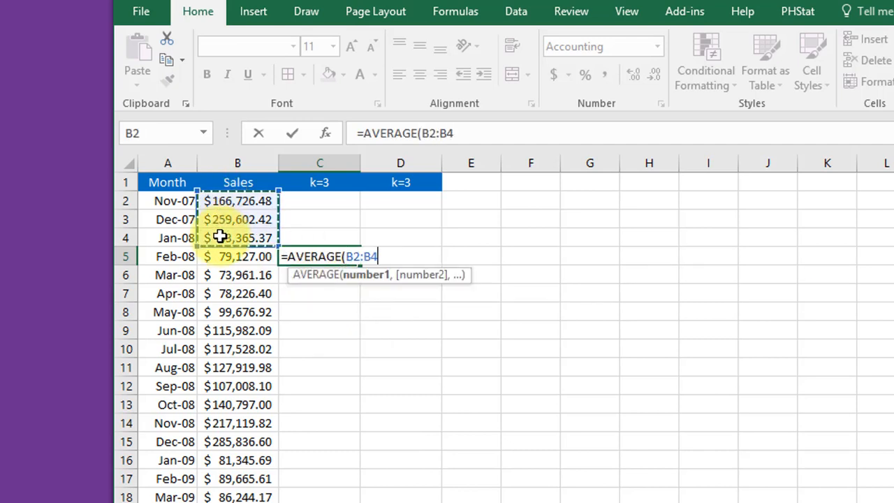
key("Return")
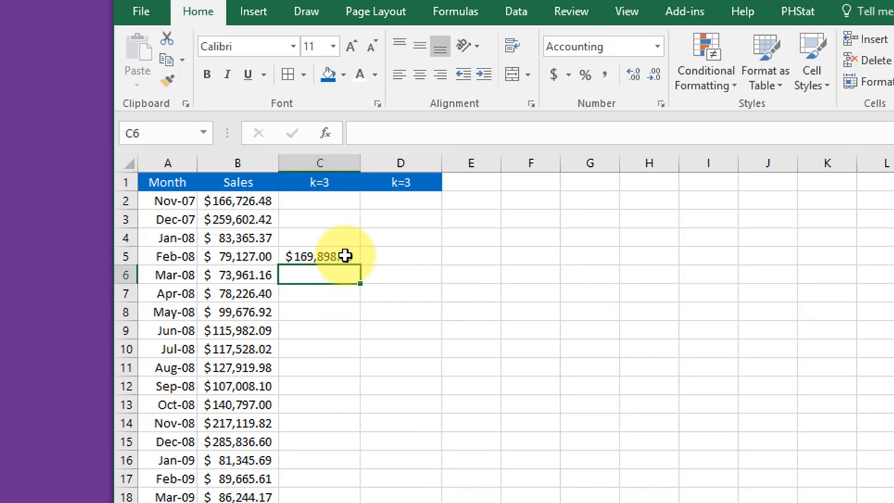
- Fill the AVERAGE formula from C5 down column C for the remaining months
left_click(318, 255)
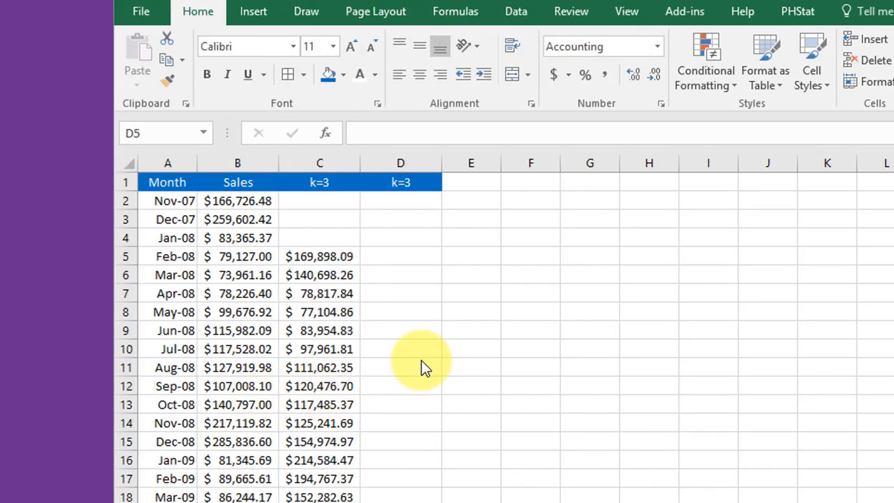
mouse_move(408, 346)
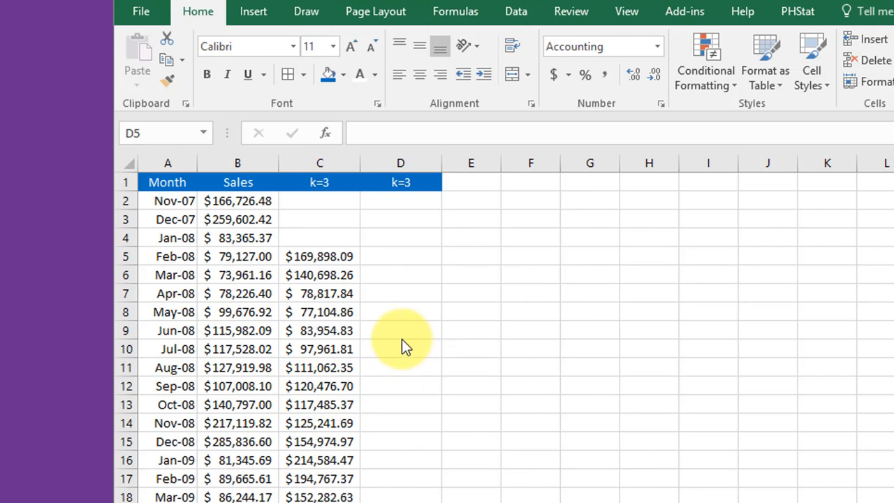
mouse_move(402, 329)
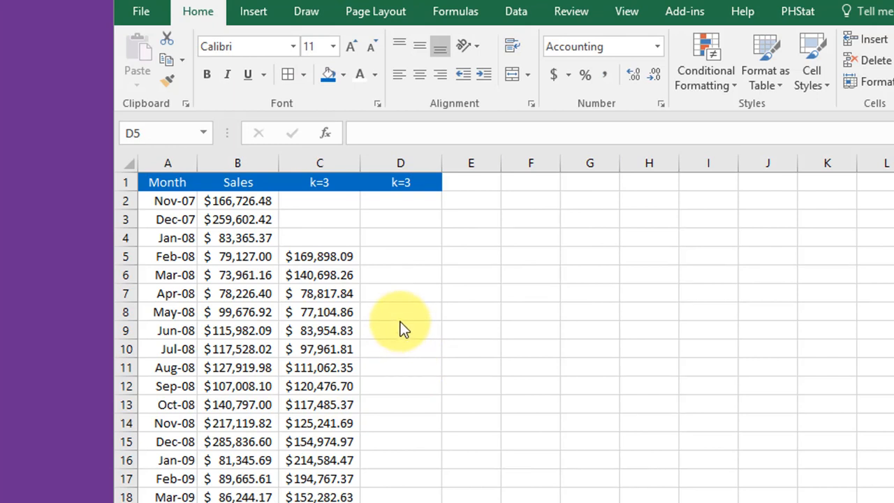
mouse_move(398, 279)
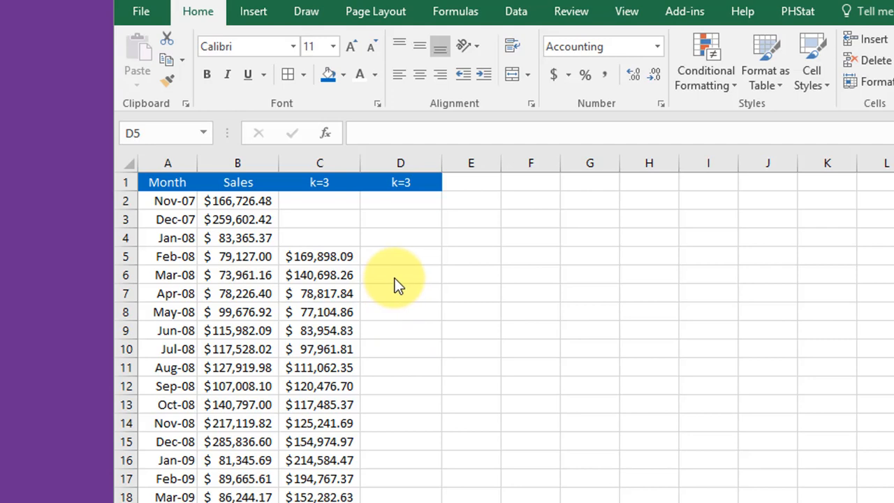
mouse_move(515, 11)
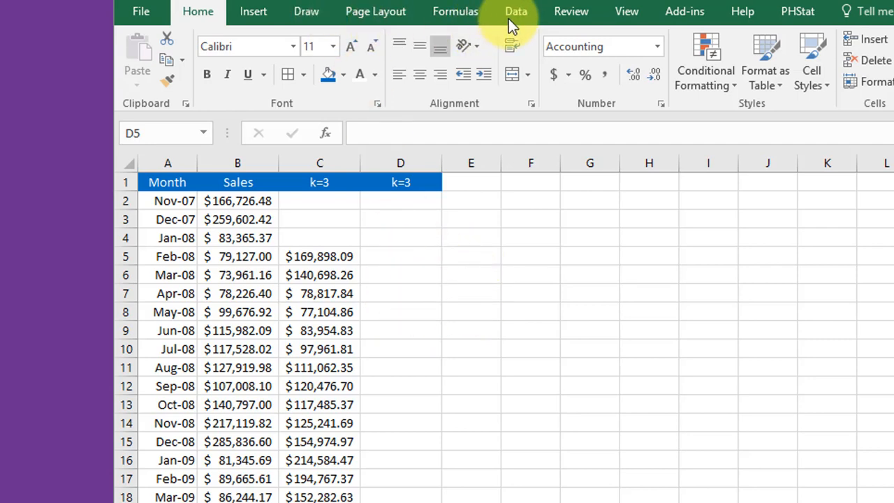
- Start the Moving Average tool from Data Analysis for the Sales data
left_click(516, 11)
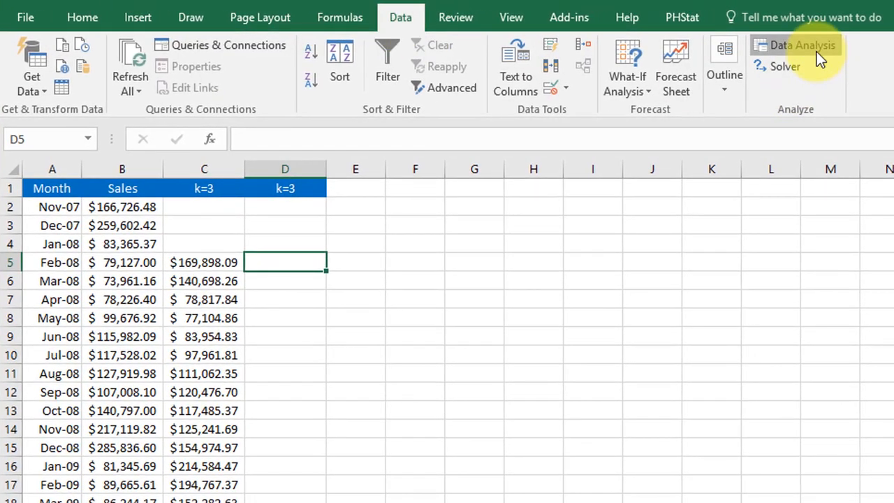
left_click(802, 45)
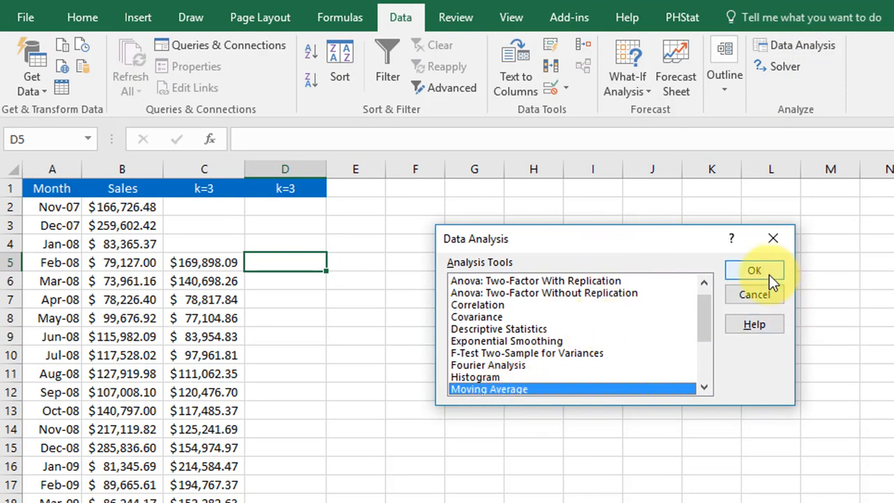
left_click(754, 271)
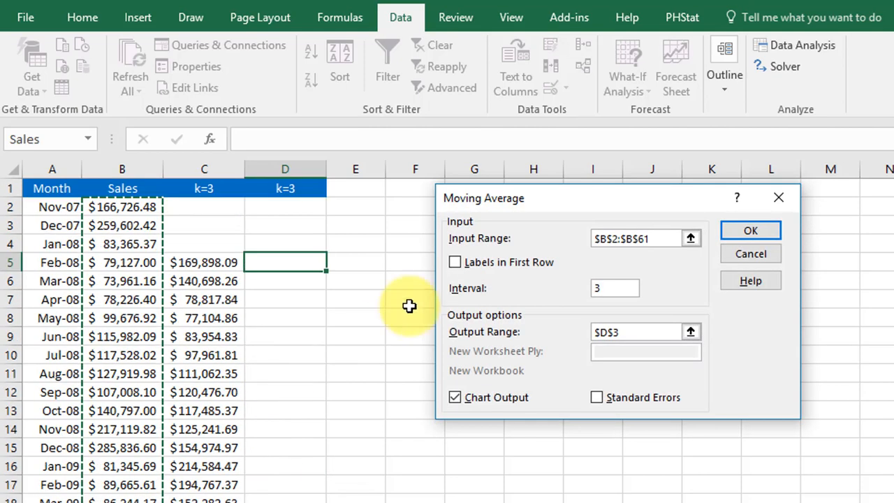
mouse_move(455, 276)
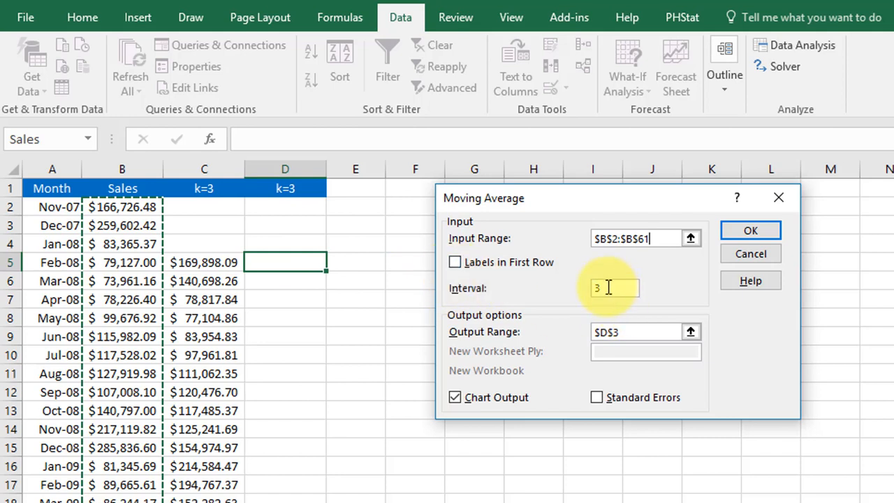
- Keep interval 3 and set the Moving Average output to start at D3 after trying D2
left_click(621, 333)
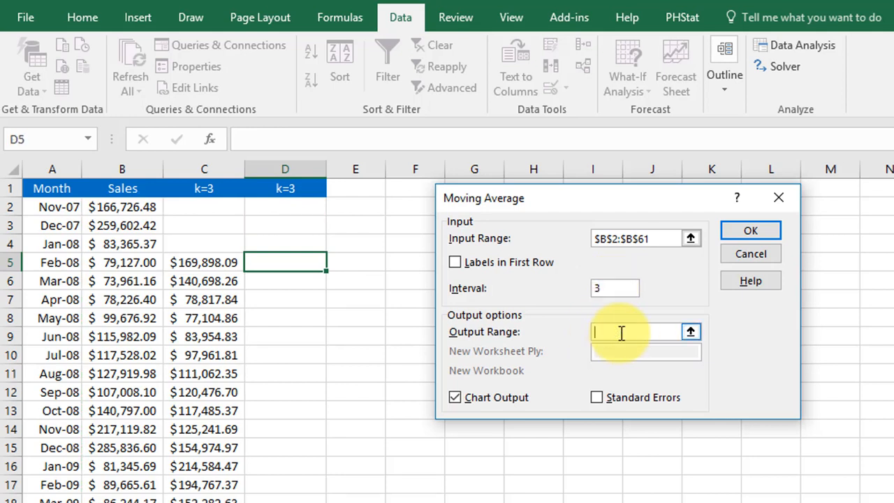
mouse_move(313, 316)
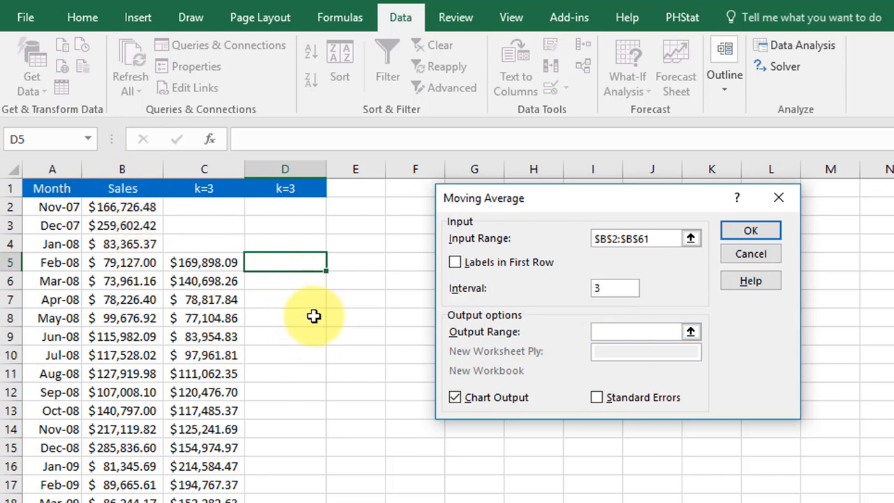
mouse_move(268, 238)
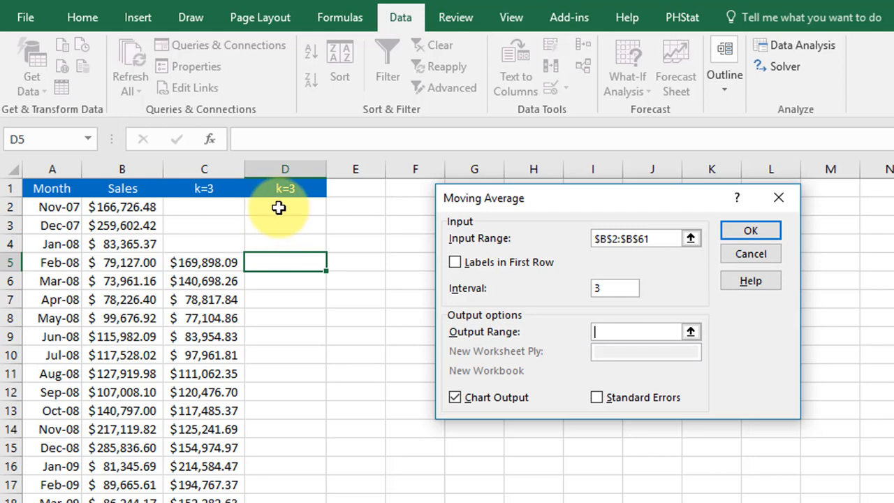
left_click(285, 206)
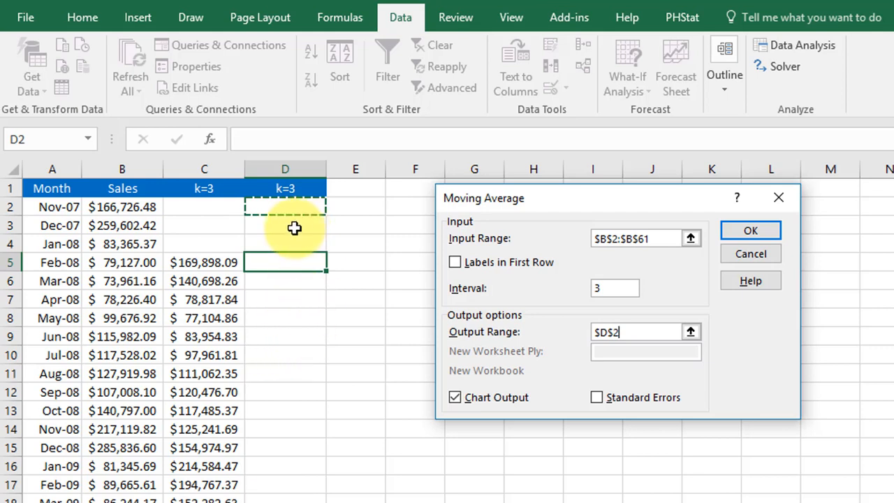
left_click(285, 225)
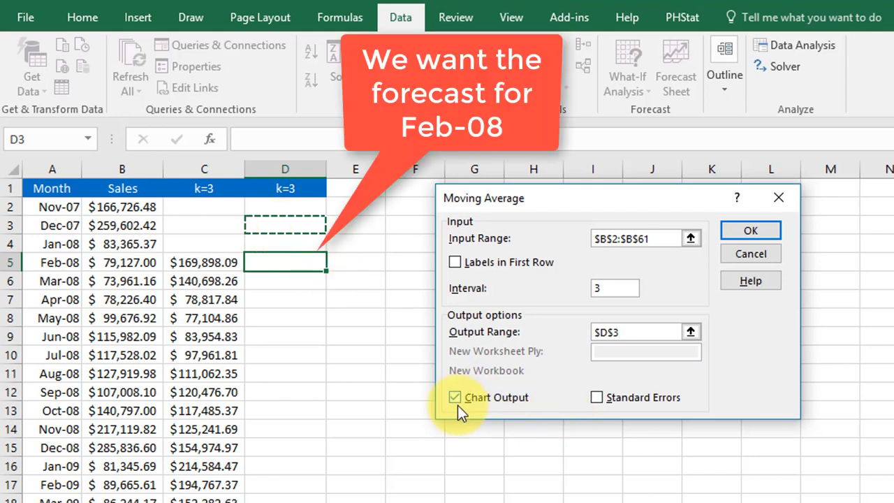
mouse_move(706, 290)
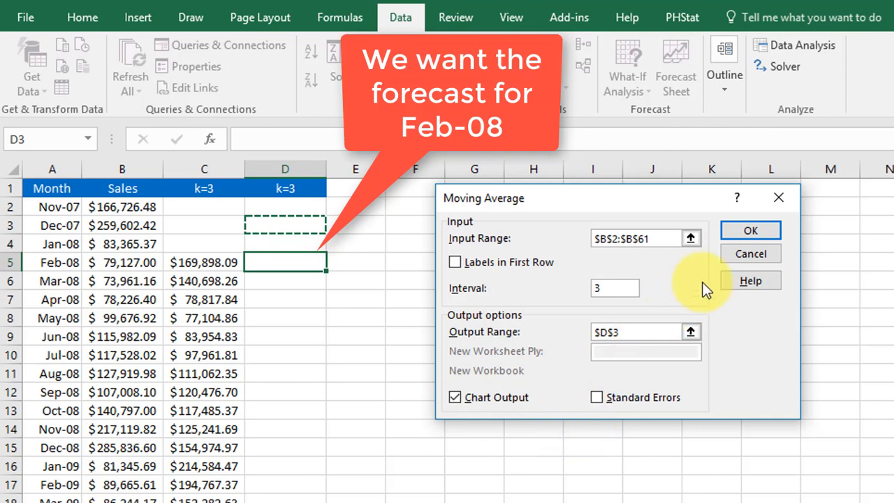
- Run the tool to fill column D from $169,898.09, check D5's =AVERAGE(B2:B4) and select the chart
left_click(750, 231)
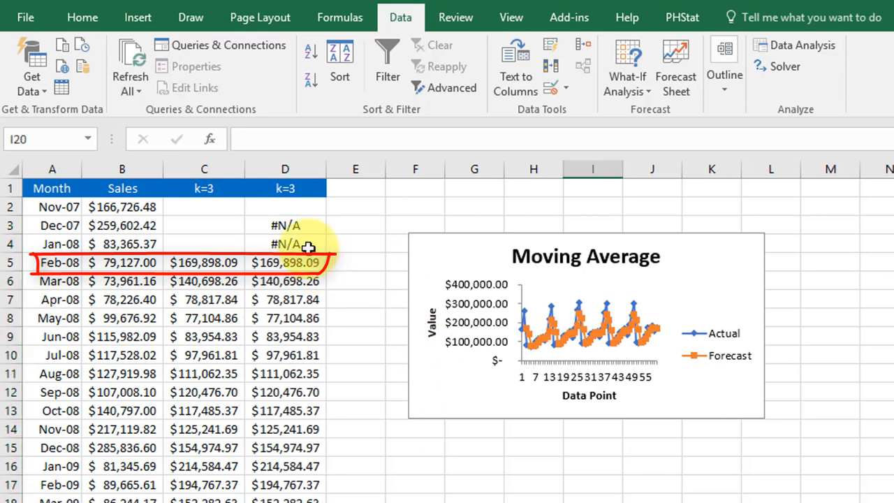
left_click(285, 263)
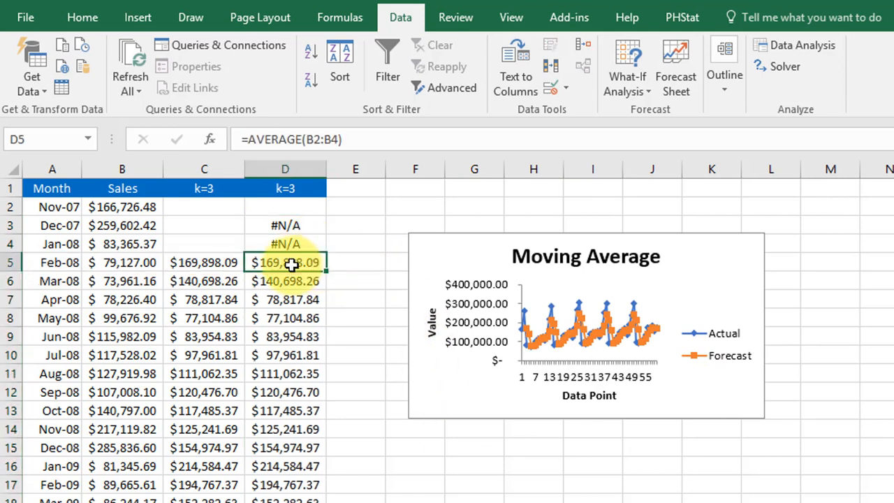
double_click(285, 262)
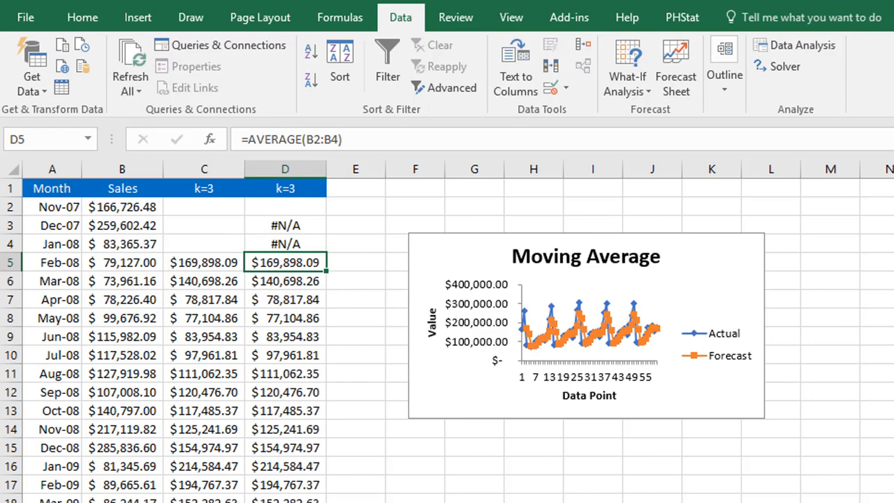
left_click(587, 321)
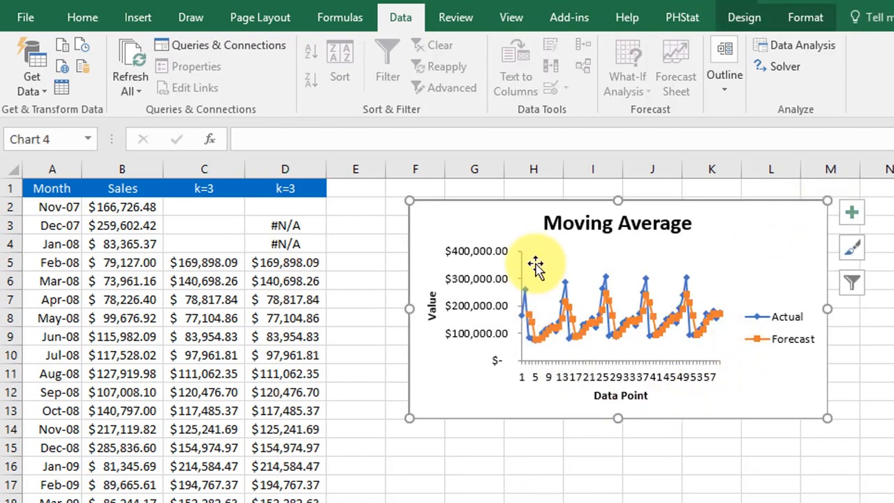
mouse_move(503, 489)
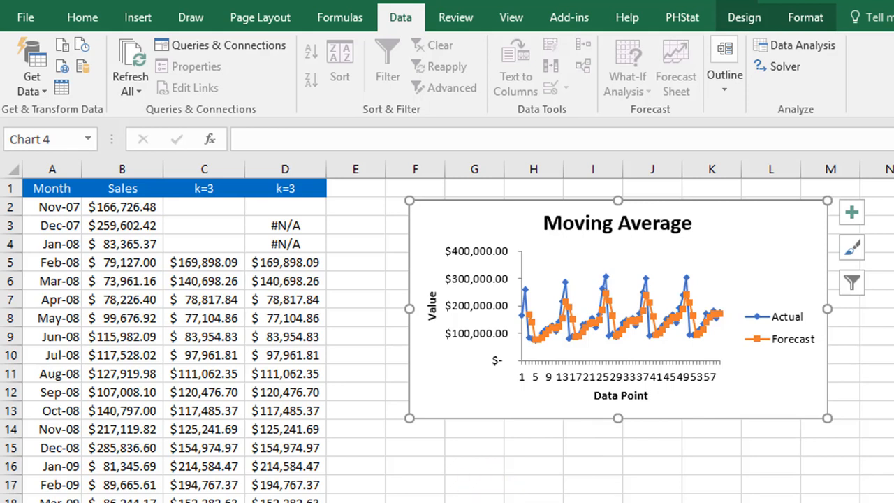
- Confirm C5 and D5 share the same AVERAGE(B2:B4) first-forecast formula
left_click(204, 263)
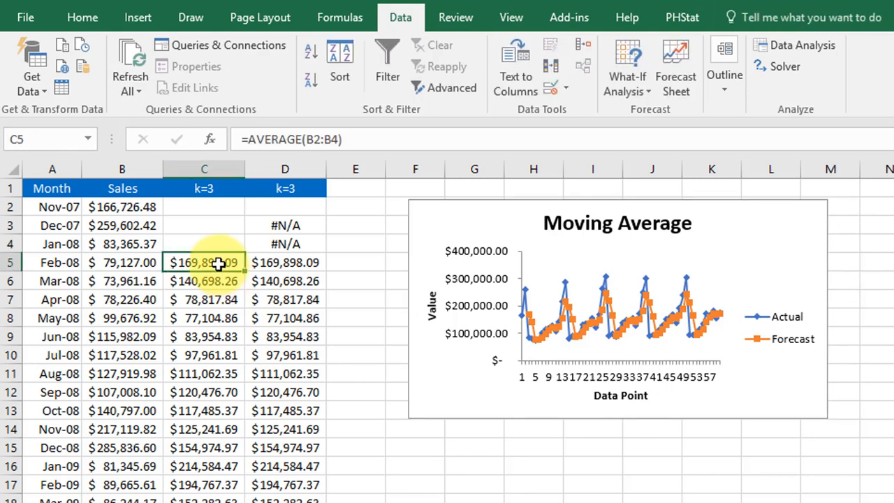
left_click(285, 263)
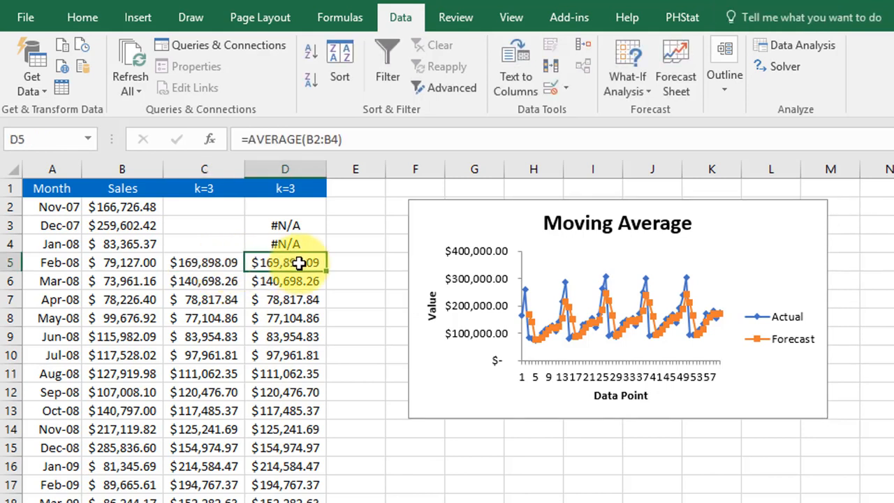